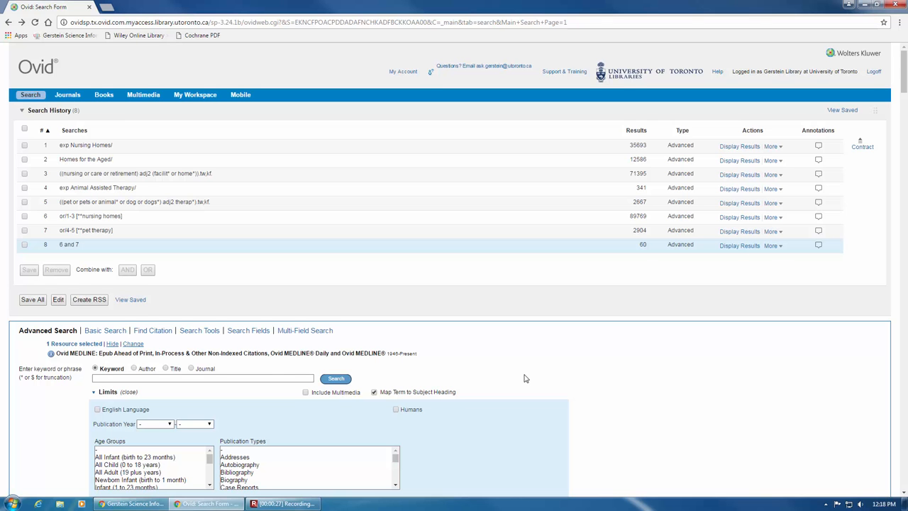
Open Additional Limits to show the full Limit a Search page for search 8
{"action": "scroll", "scroll_direction": "down", "scroll_amount": 3}
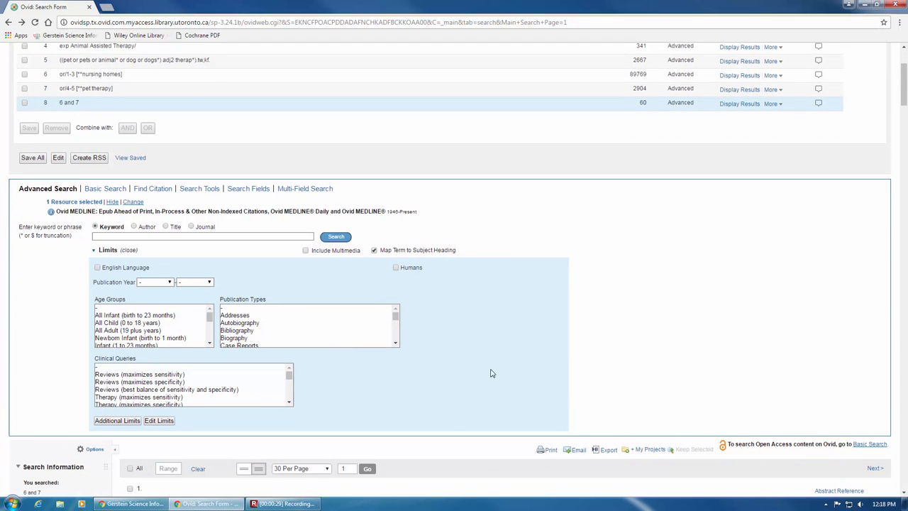
{"action": "mouse_move", "coordinate": [503, 326]}
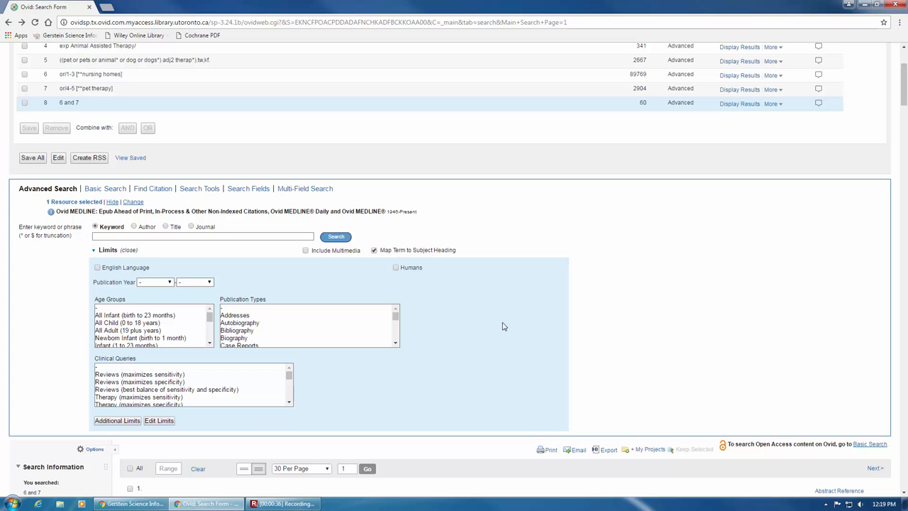
{"action": "mouse_move", "coordinate": [118, 430]}
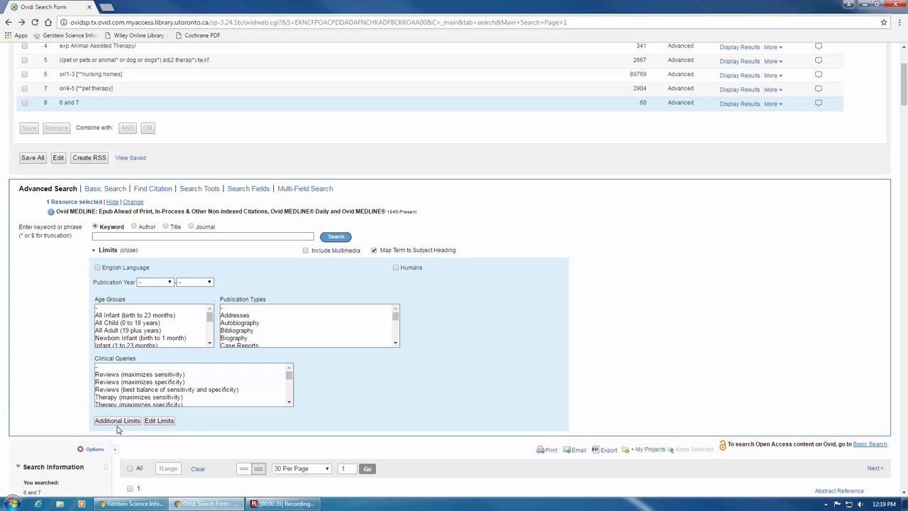
{"action": "left_click", "coordinate": [117, 421]}
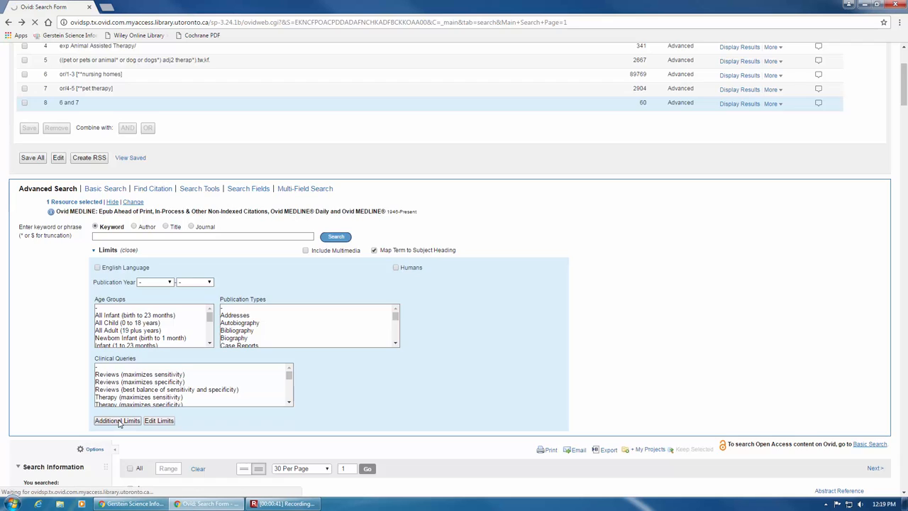
{"action": "left_click", "coordinate": [117, 420]}
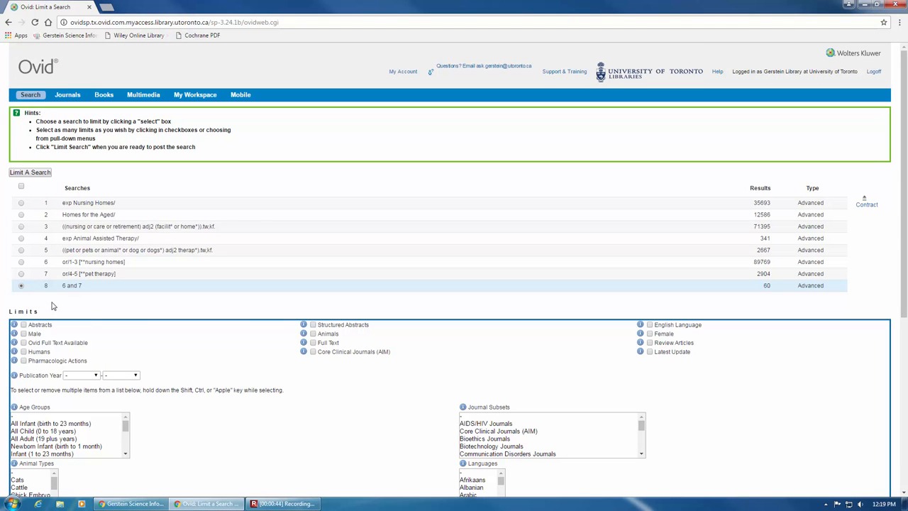
{"action": "mouse_move", "coordinate": [4, 280]}
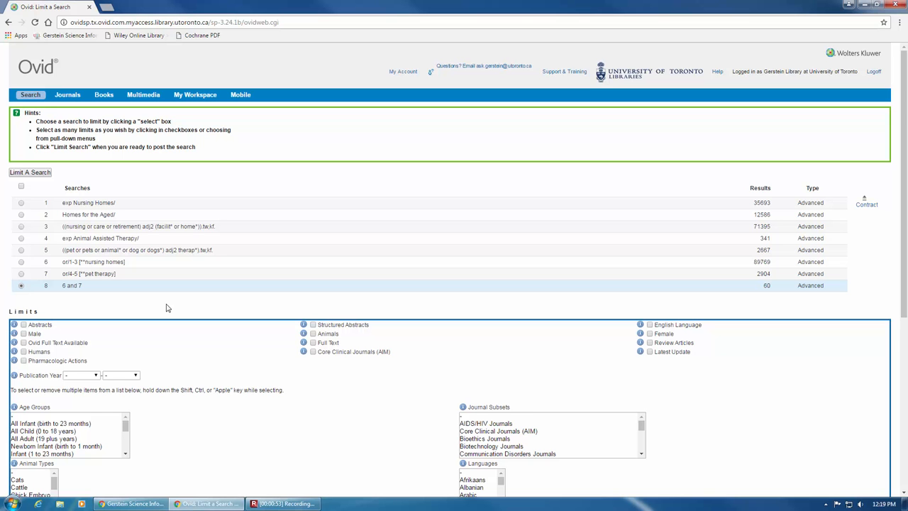
{"action": "mouse_move", "coordinate": [160, 310]}
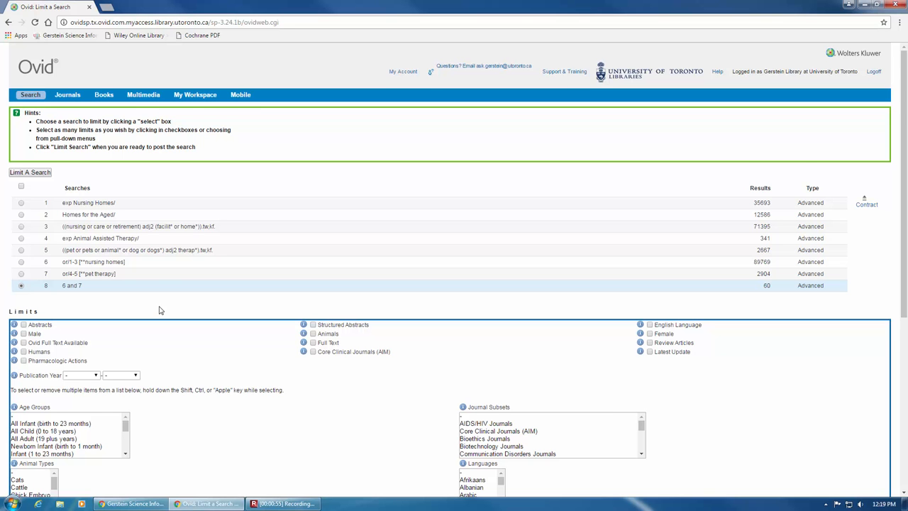
{"action": "scroll", "scroll_direction": "down", "scroll_amount": 3}
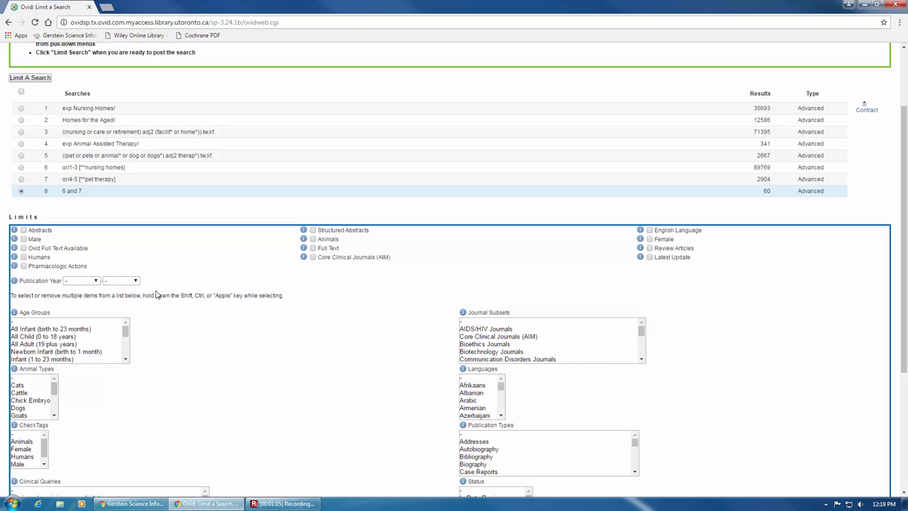
Set the Publication Year range from 2000 to Current
{"action": "left_click", "coordinate": [80, 280]}
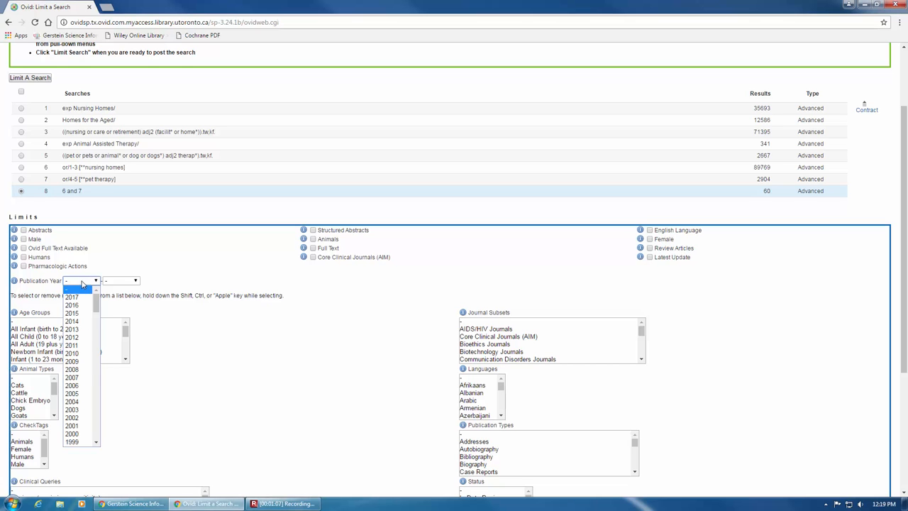
{"action": "left_click", "coordinate": [71, 433]}
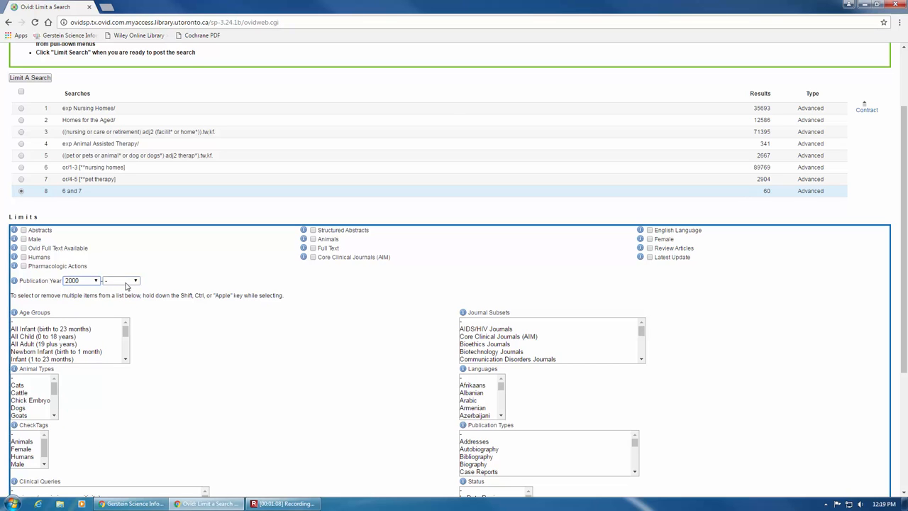
{"action": "left_click", "coordinate": [135, 281]}
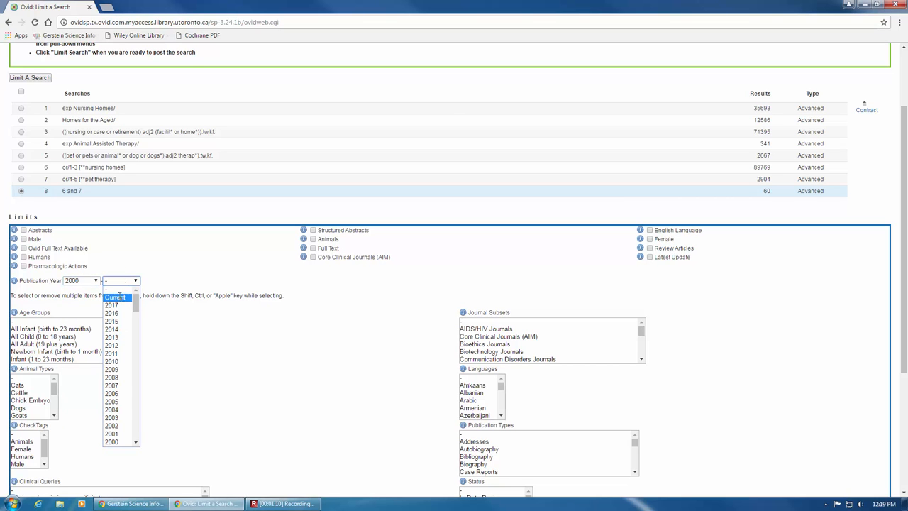
{"action": "left_click", "coordinate": [115, 297]}
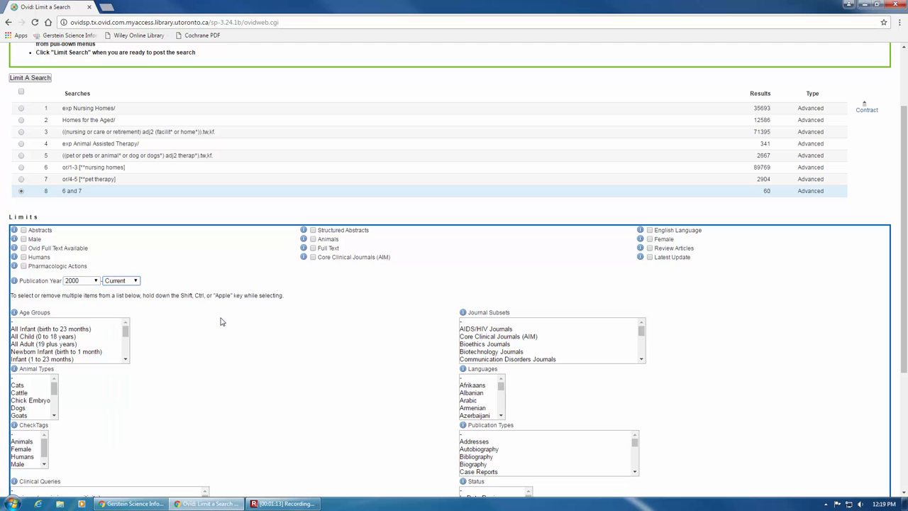
{"action": "mouse_move", "coordinate": [219, 324]}
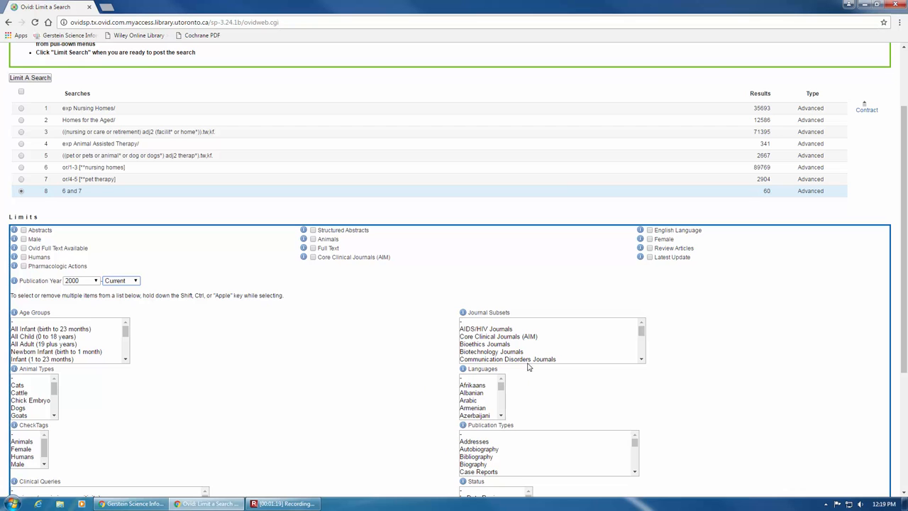
{"action": "mouse_move", "coordinate": [483, 365]}
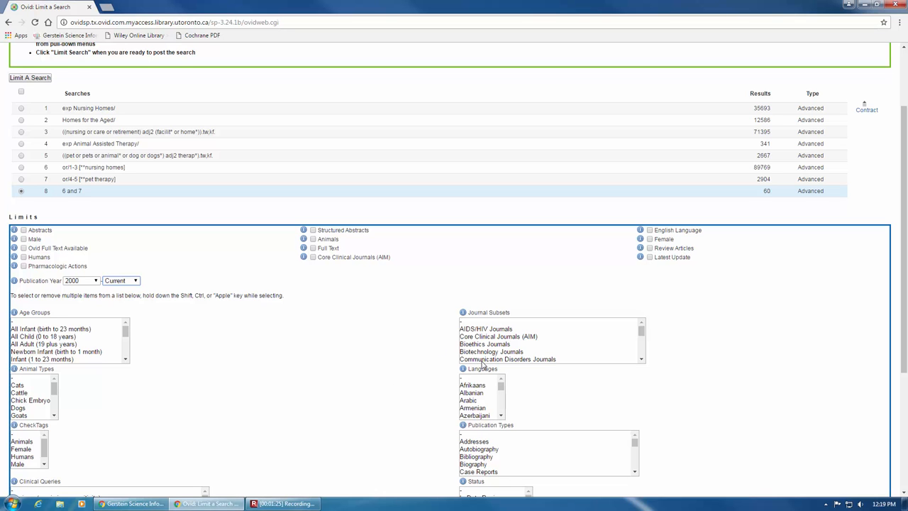
{"action": "mouse_move", "coordinate": [673, 409]}
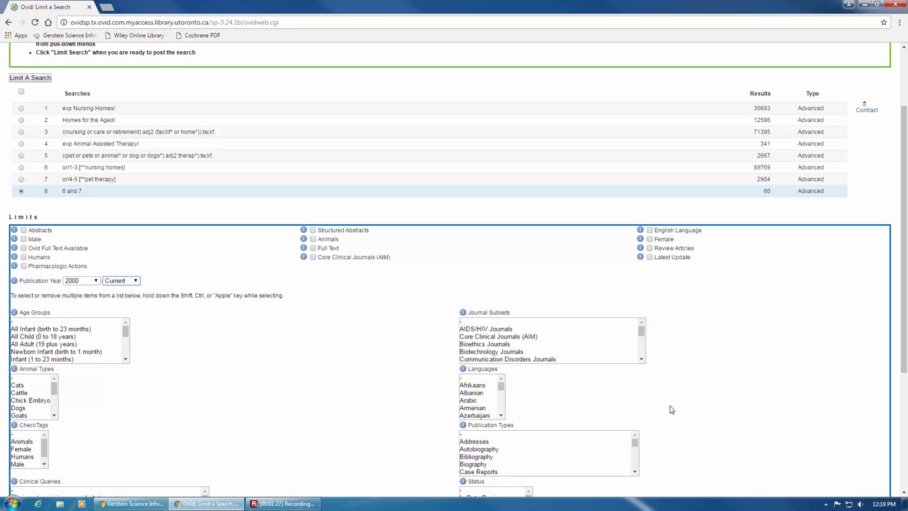
Add French to English in the Languages list
{"action": "scroll", "scroll_direction": "down", "scroll_amount": 3}
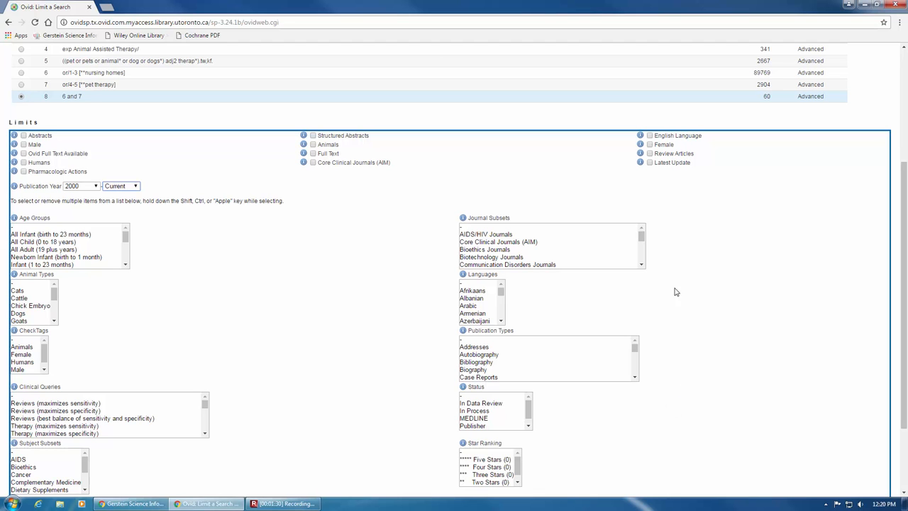
{"action": "mouse_move", "coordinate": [533, 312]}
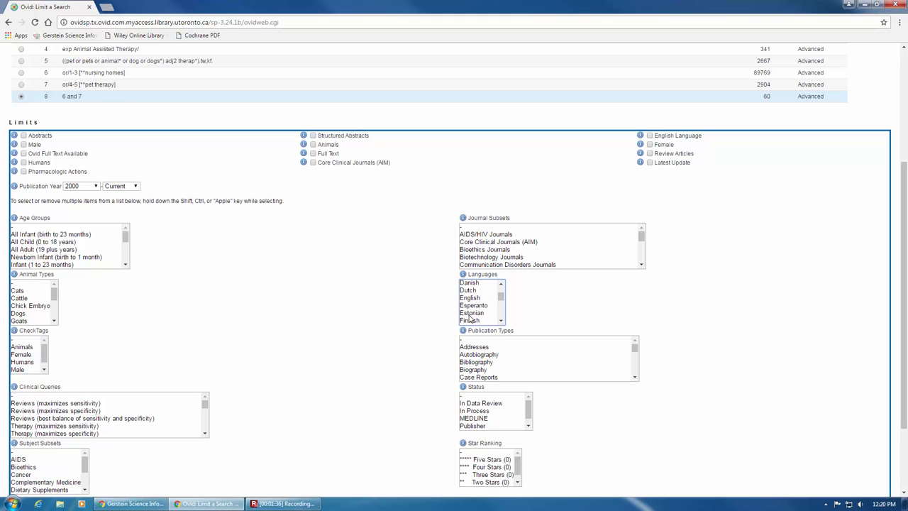
{"action": "scroll", "scroll_direction": "down", "scroll_amount": 3}
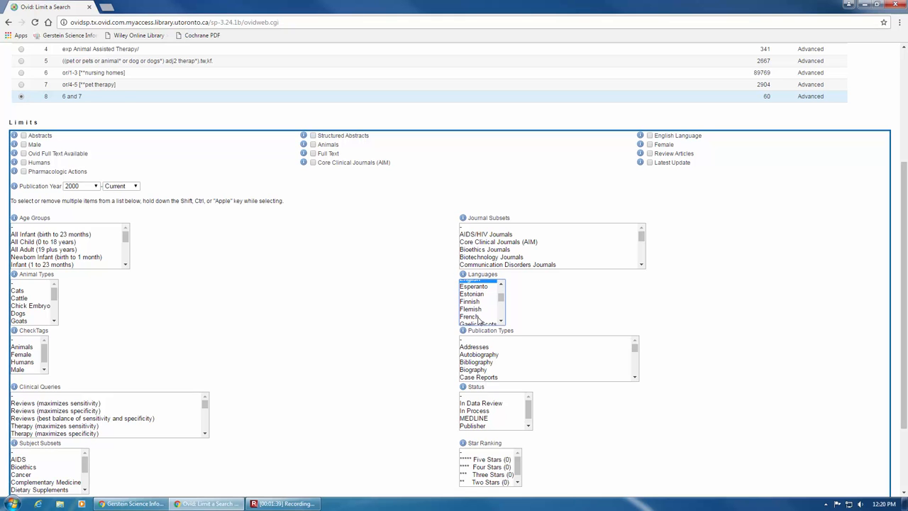
{"action": "left_click", "coordinate": [470, 316]}
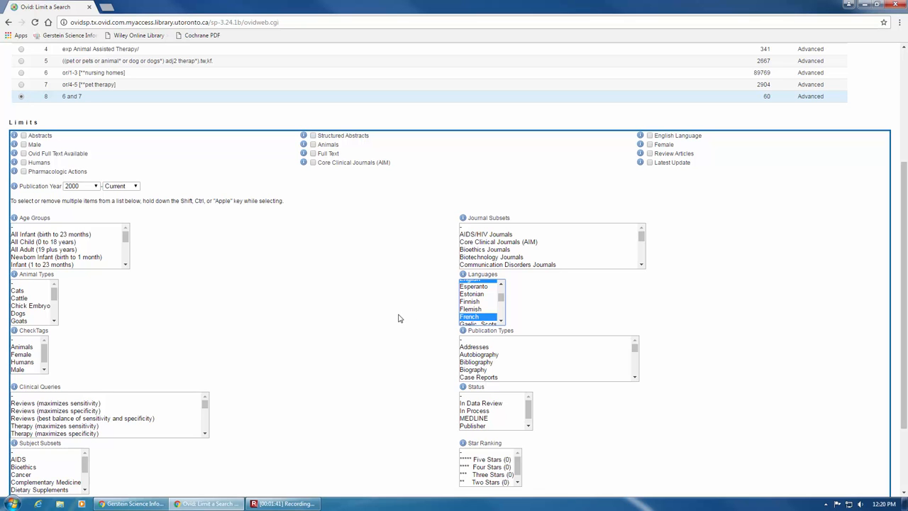
{"action": "mouse_move", "coordinate": [9, 267]}
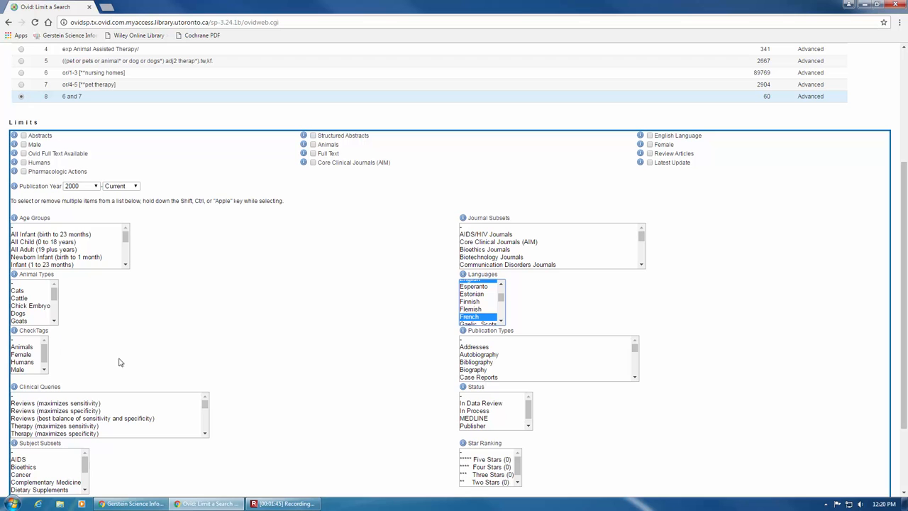
{"action": "mouse_move", "coordinate": [128, 364]}
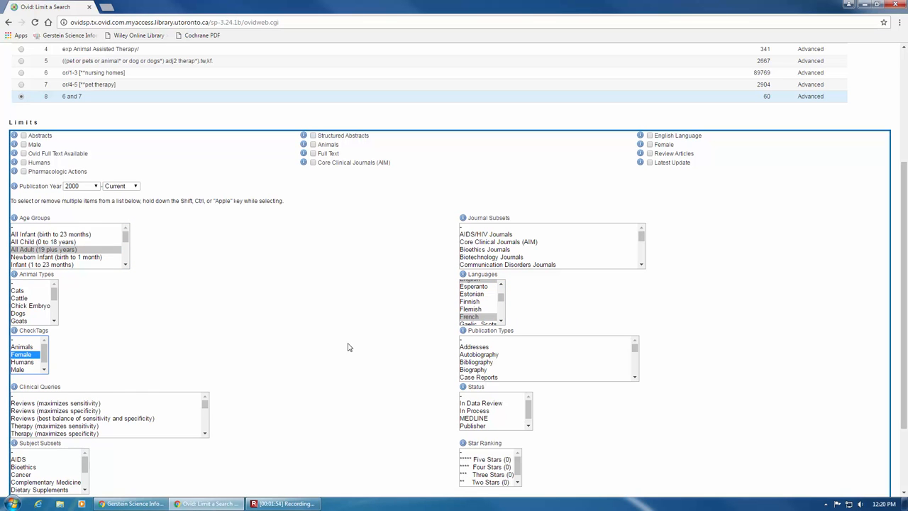
{"action": "mouse_move", "coordinate": [283, 393]}
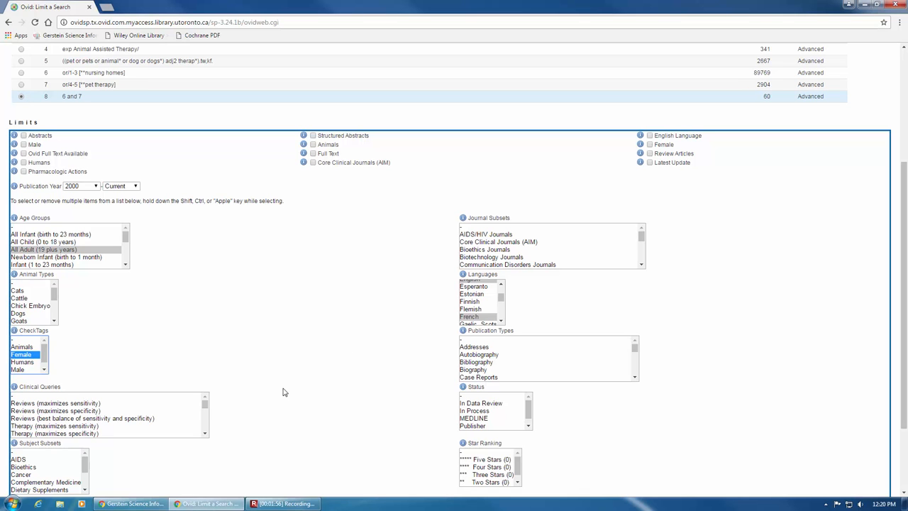
{"action": "mouse_move", "coordinate": [281, 385]}
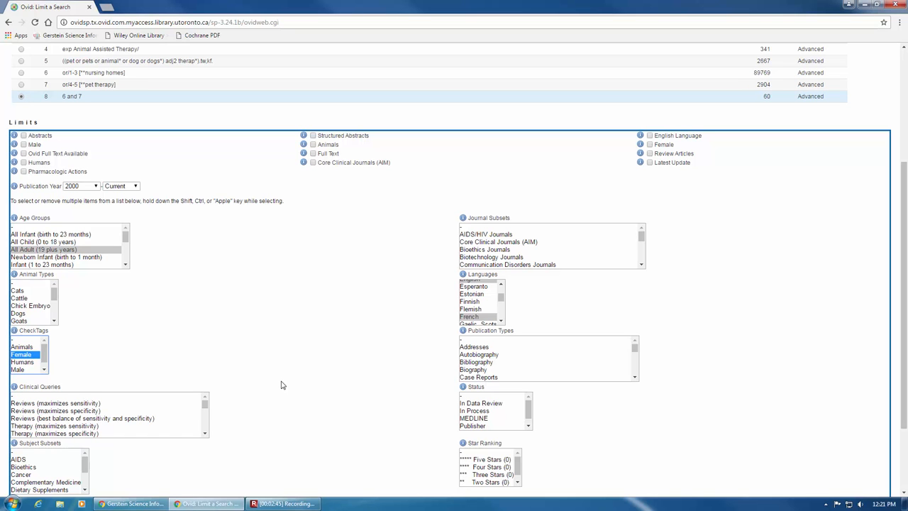
{"action": "mouse_move", "coordinate": [131, 386]}
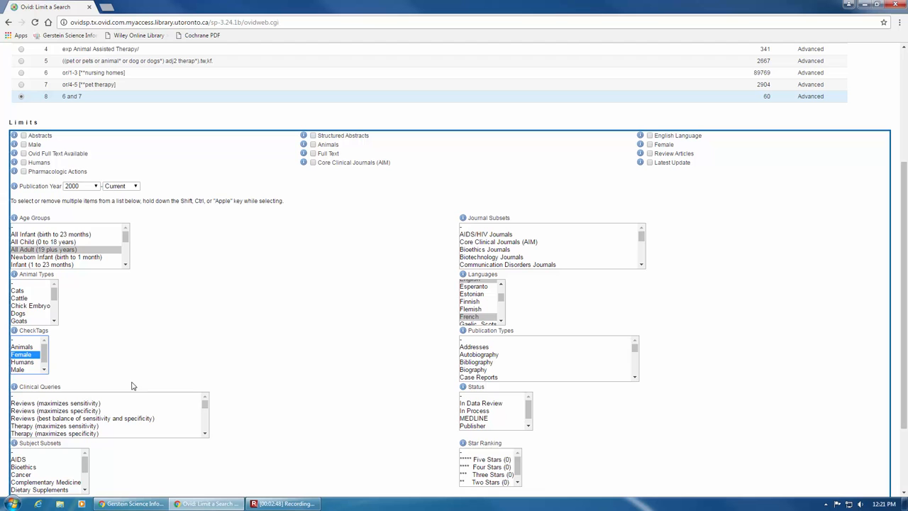
{"action": "mouse_move", "coordinate": [25, 418]}
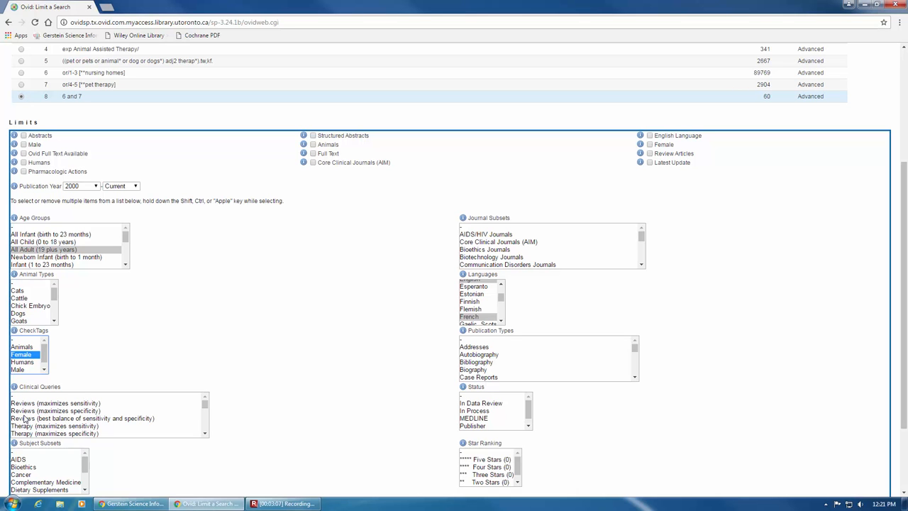
Choose the Reviews (maximizes sensitivity) clinical query and apply the limits, giving 2 results
{"action": "left_click", "coordinate": [55, 425]}
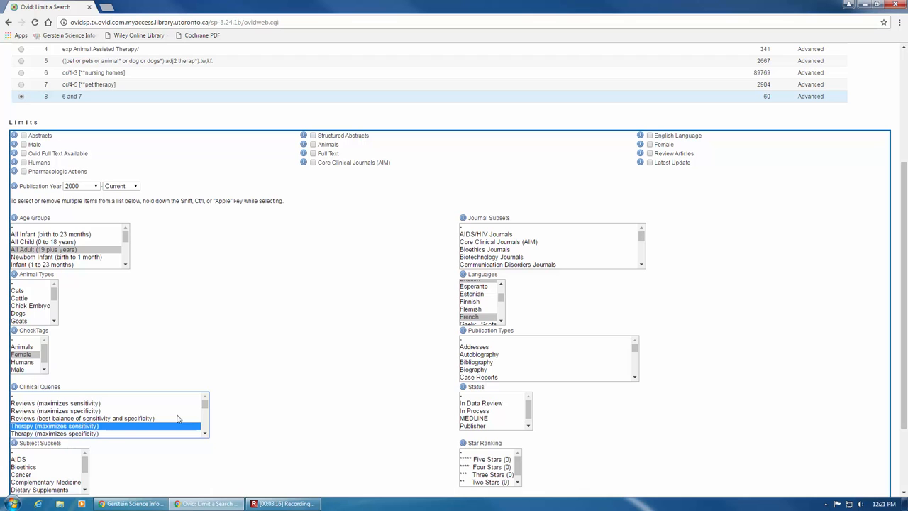
{"action": "left_click", "coordinate": [56, 403]}
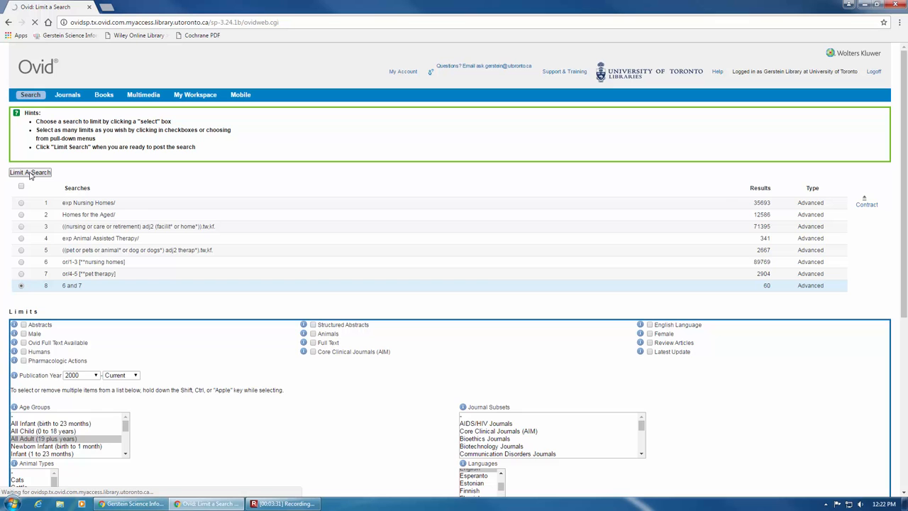
{"action": "left_click", "coordinate": [30, 172]}
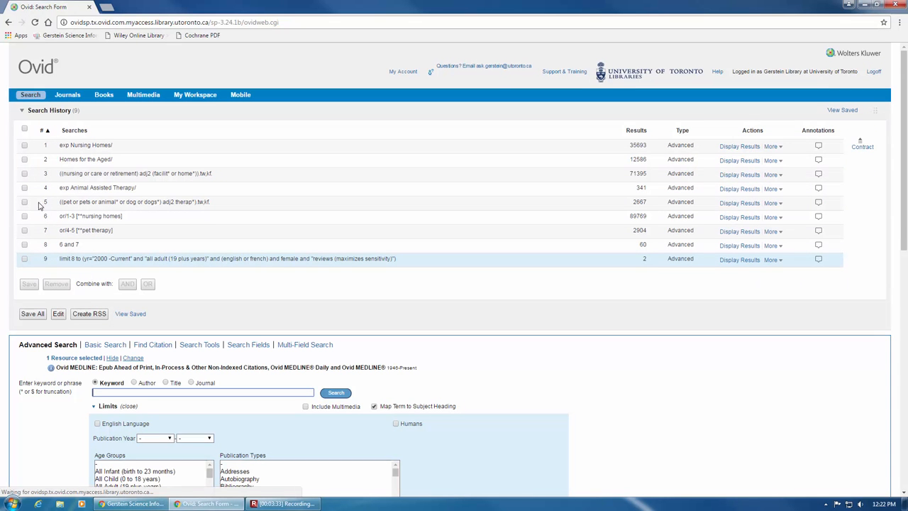